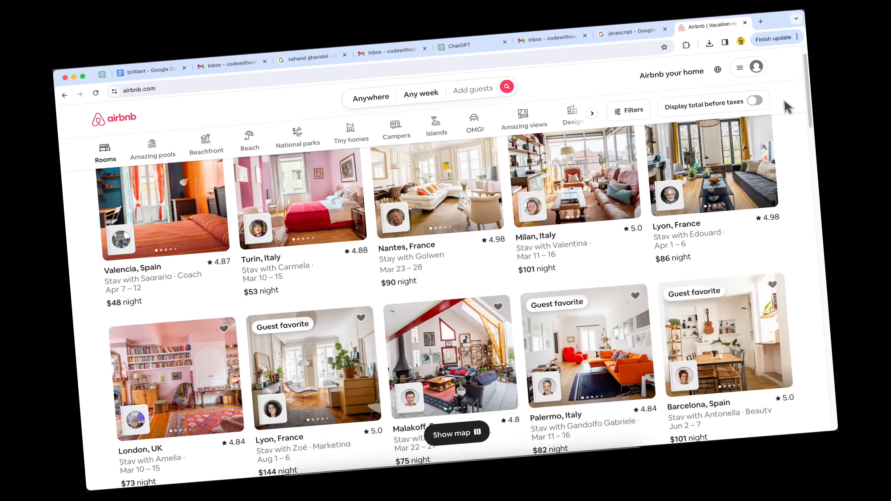
# Show the Top of the world category and reach a Philippines listing's five-night booking summary
pyautogui.scroll(-3)
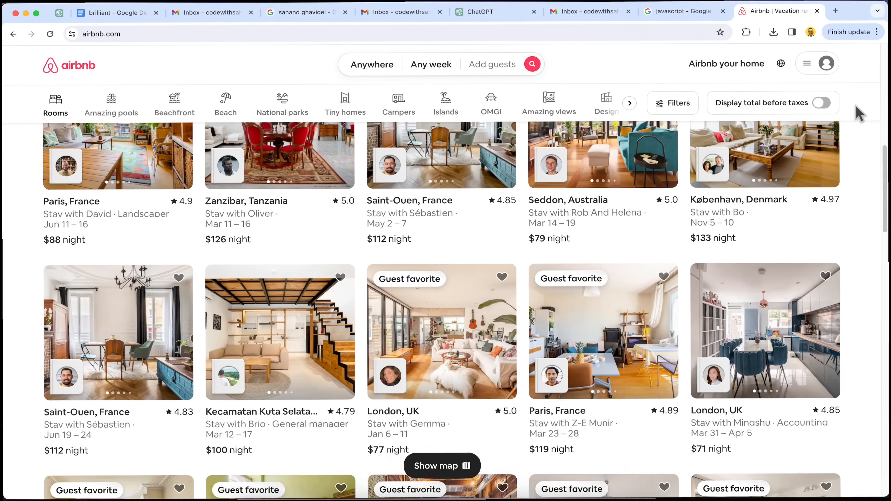
pyautogui.scroll(-3)
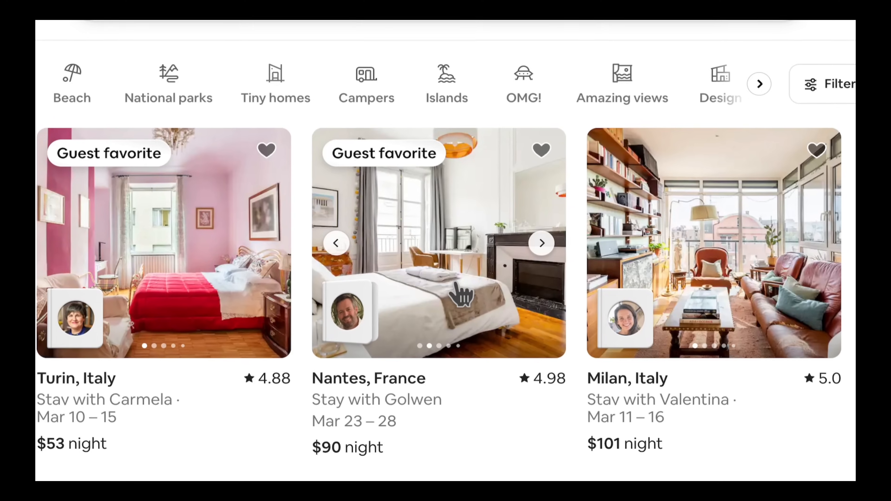
pyautogui.click(540, 243)
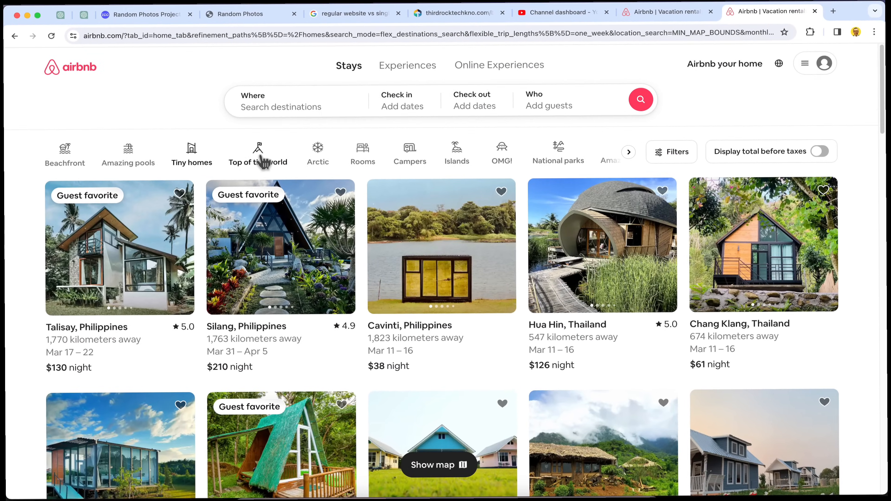
pyautogui.click(257, 153)
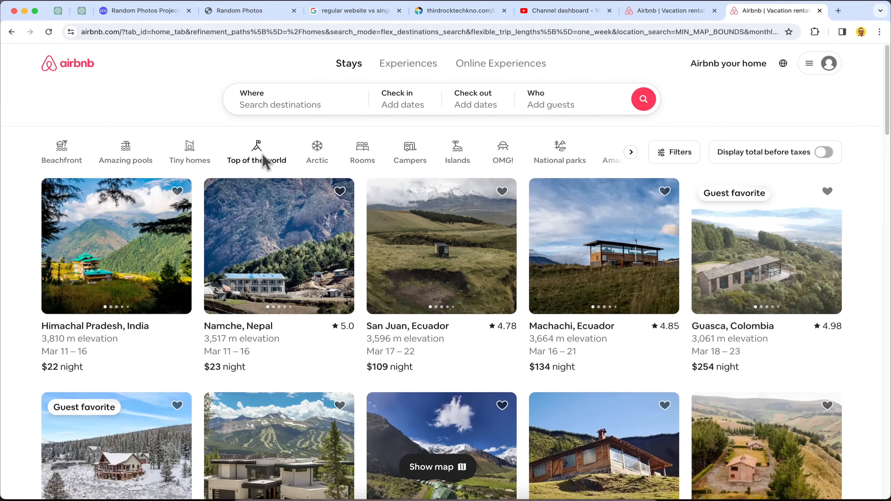
pyautogui.click(317, 152)
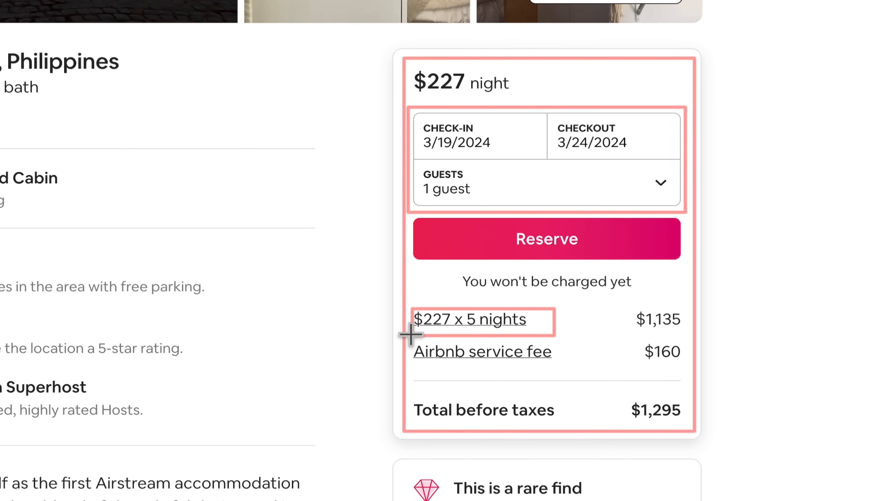
pyautogui.moveTo(620, 423)
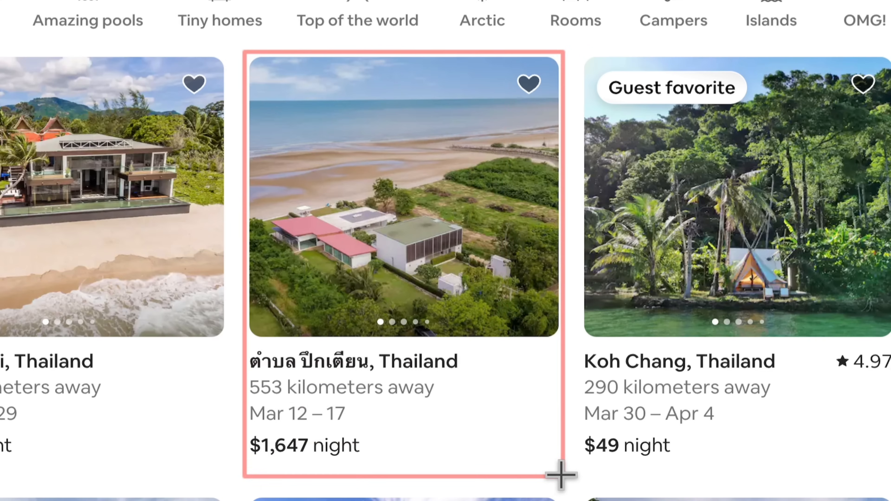
pyautogui.moveTo(380, 431)
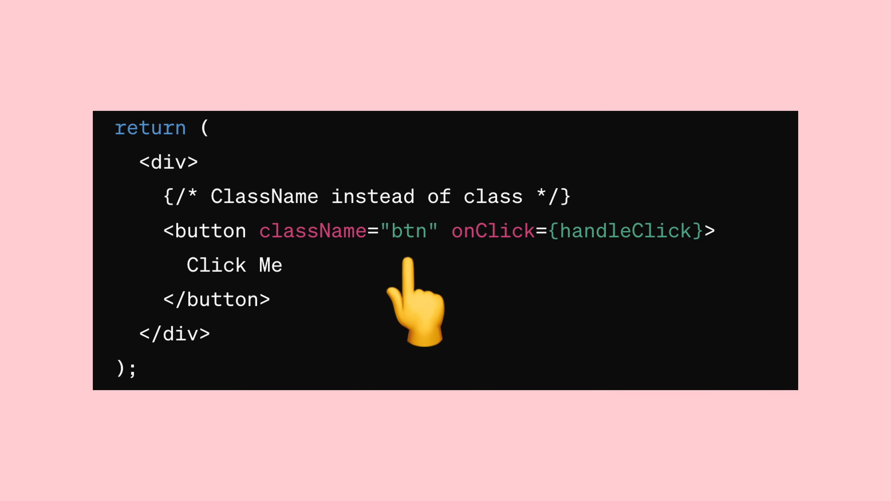
pyautogui.moveTo(506, 301)
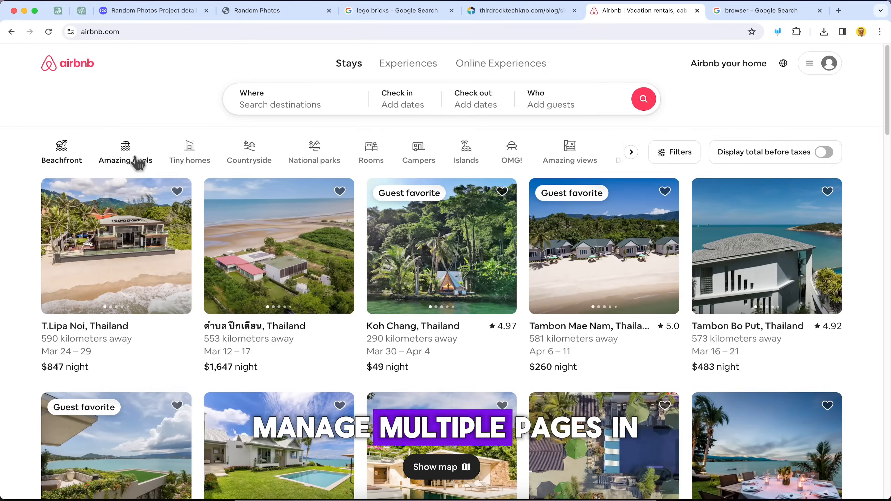
pyautogui.click(124, 151)
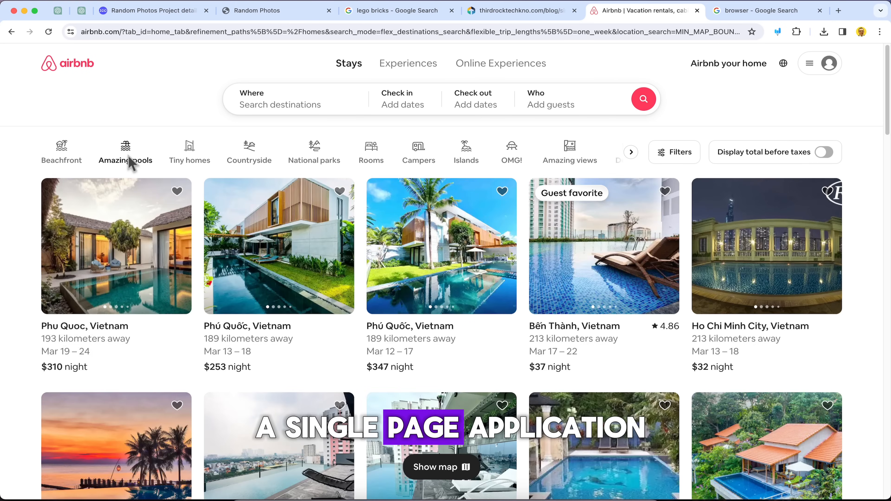
pyautogui.click(116, 246)
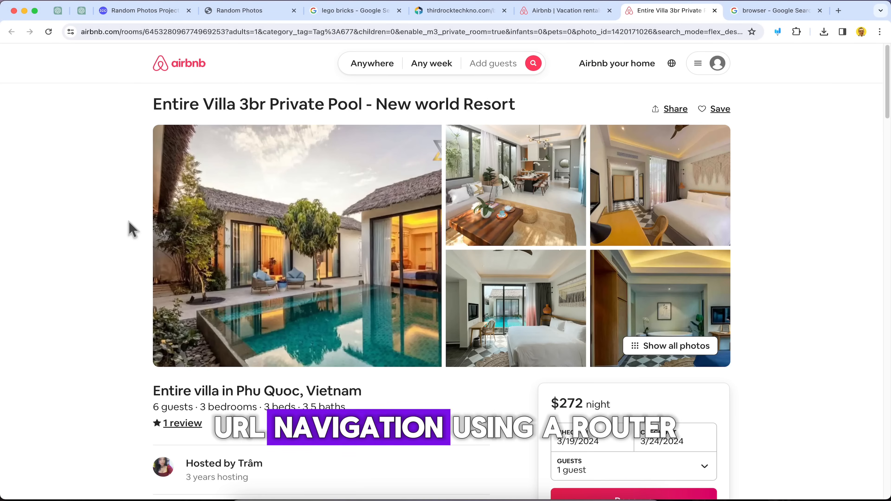
pyautogui.scroll(-3)
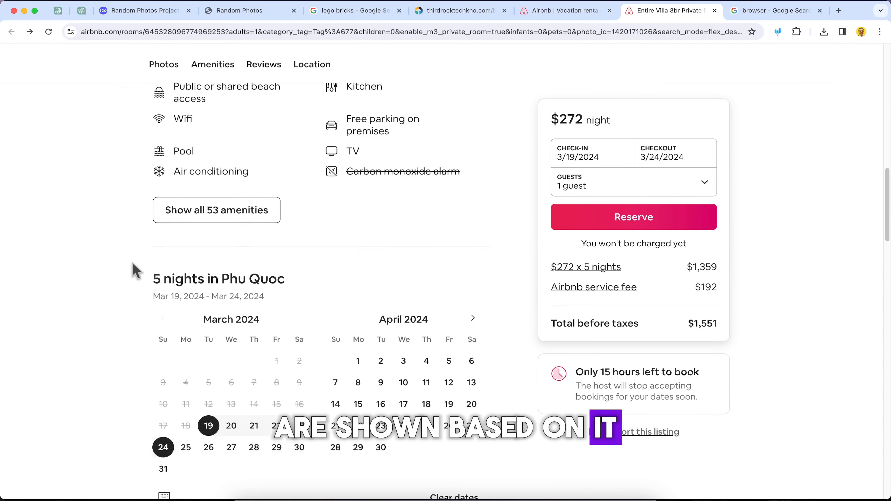
pyautogui.scroll(-3)
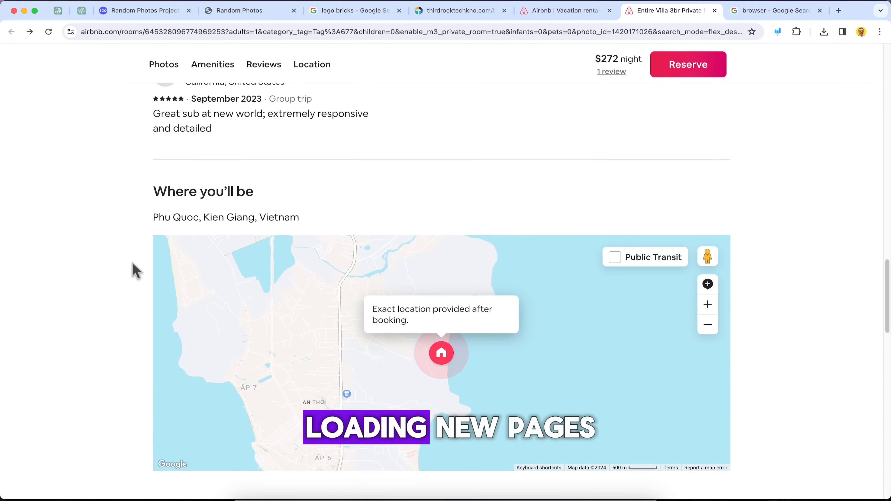
pyautogui.scroll(-3)
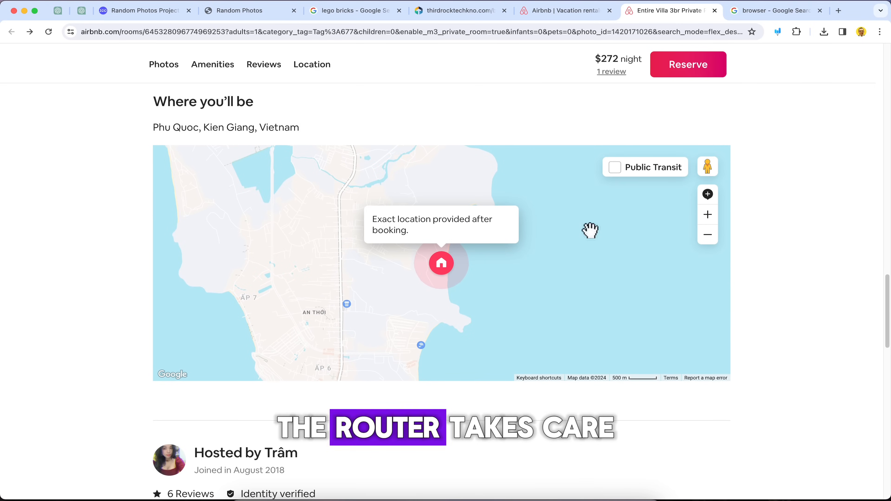
pyautogui.click(708, 235)
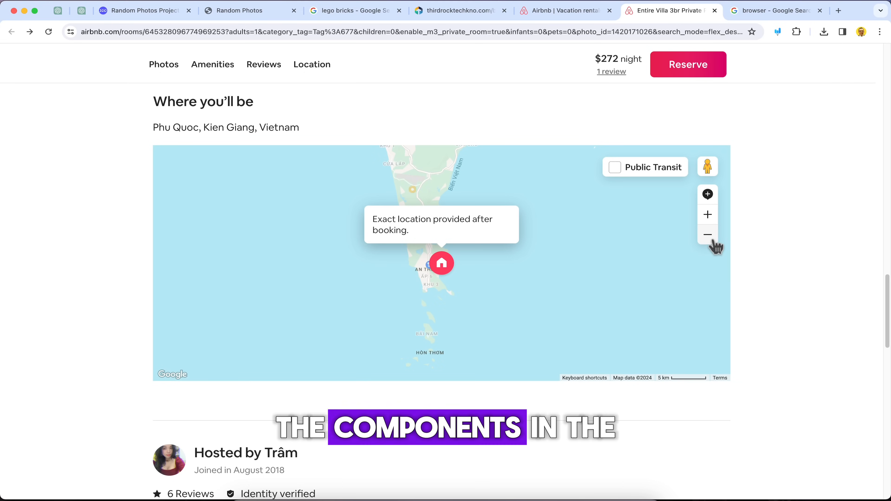
pyautogui.scroll(-3)
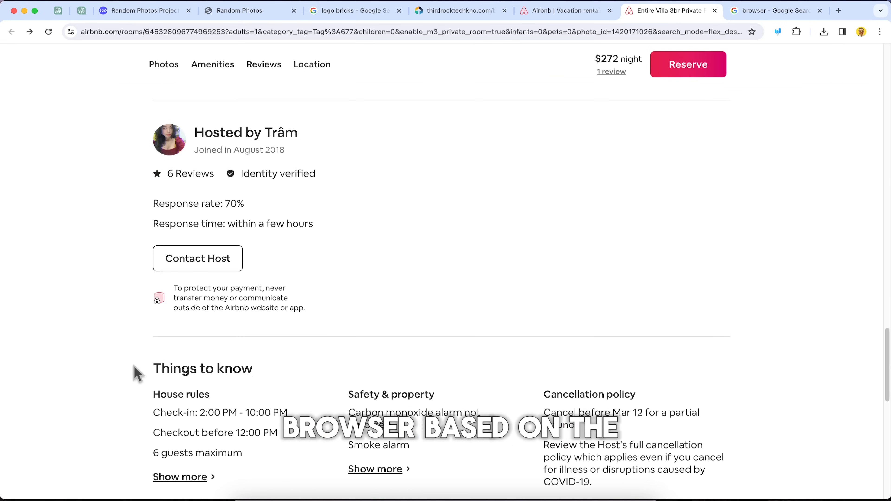
pyautogui.click(198, 258)
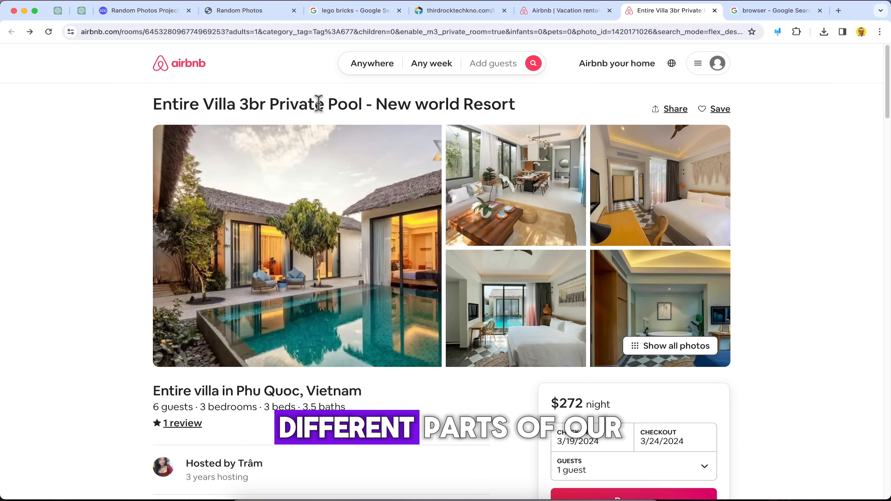
pyautogui.scroll(-3)
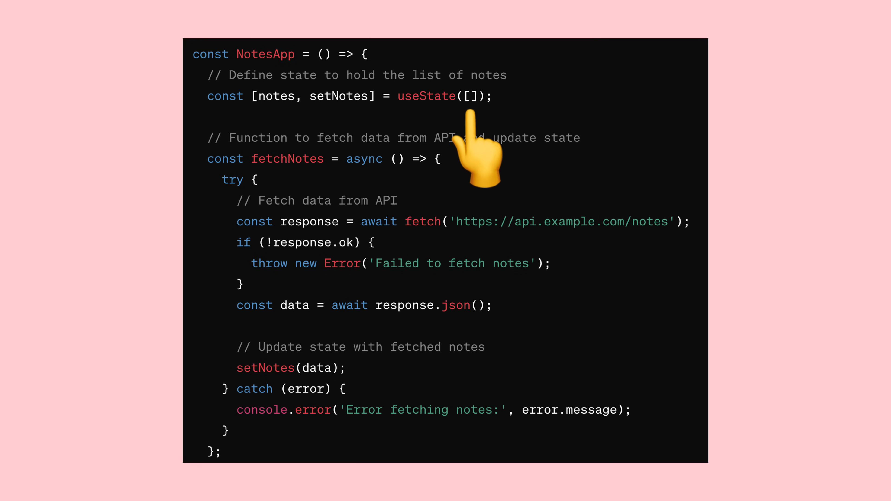
pyautogui.moveTo(435, 279)
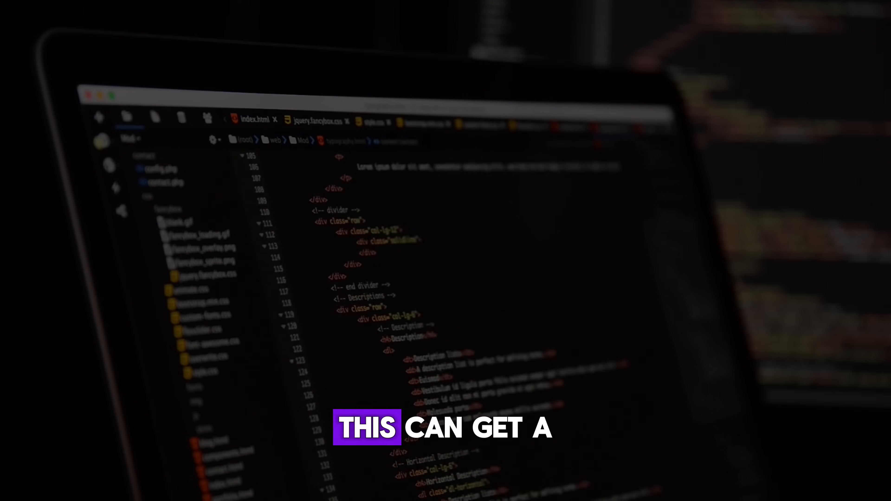
# Advance to the slide with the dimmed photo of a laptop screen full of HTML code
pyautogui.scroll(-3)
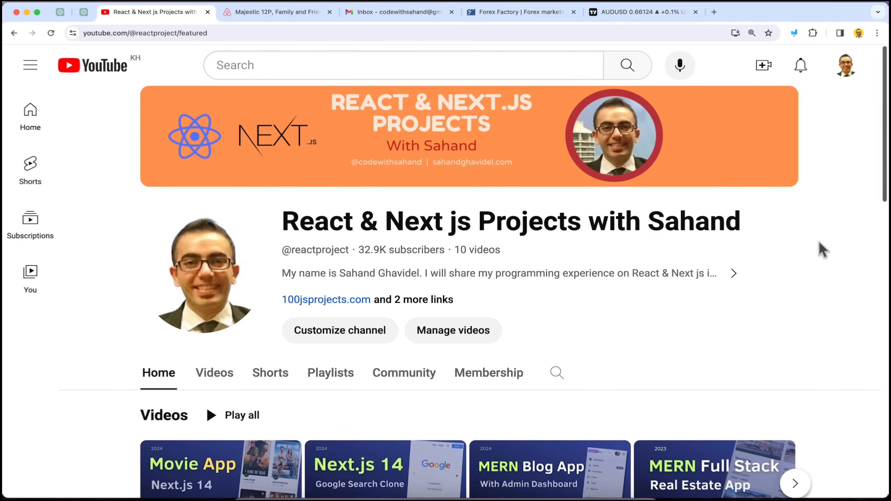
pyautogui.scroll(-3)
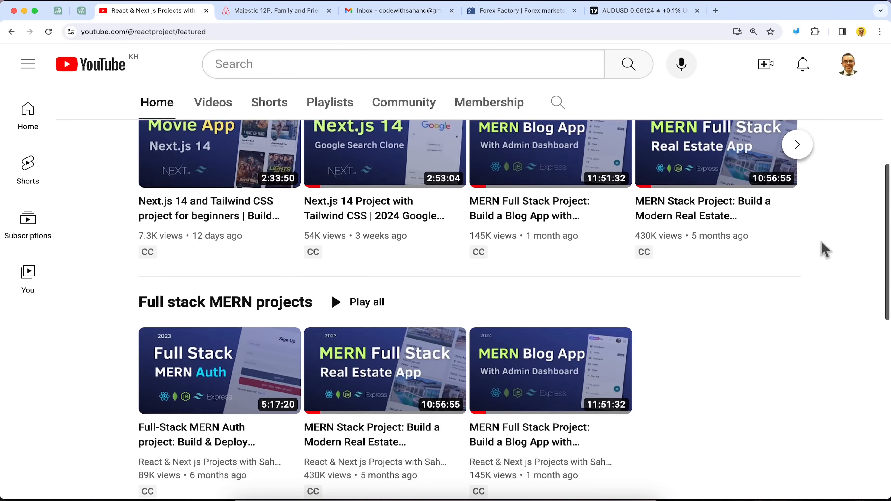
pyautogui.scroll(-3)
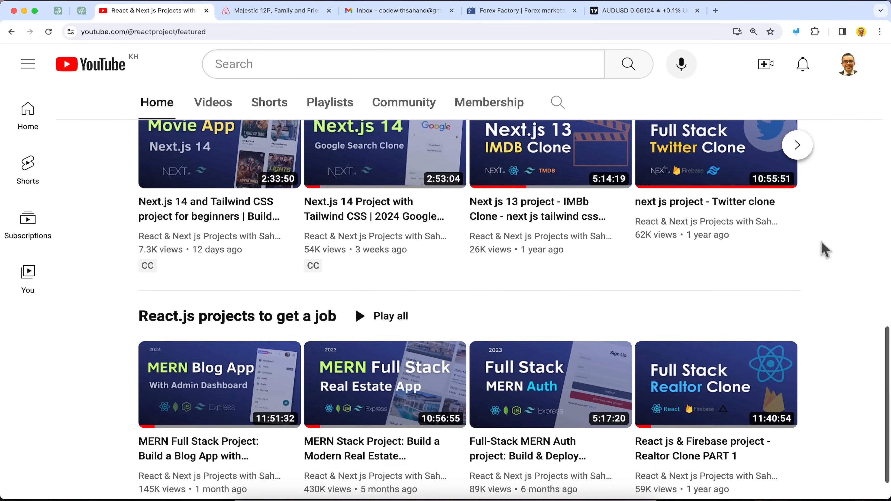
pyautogui.scroll(-3)
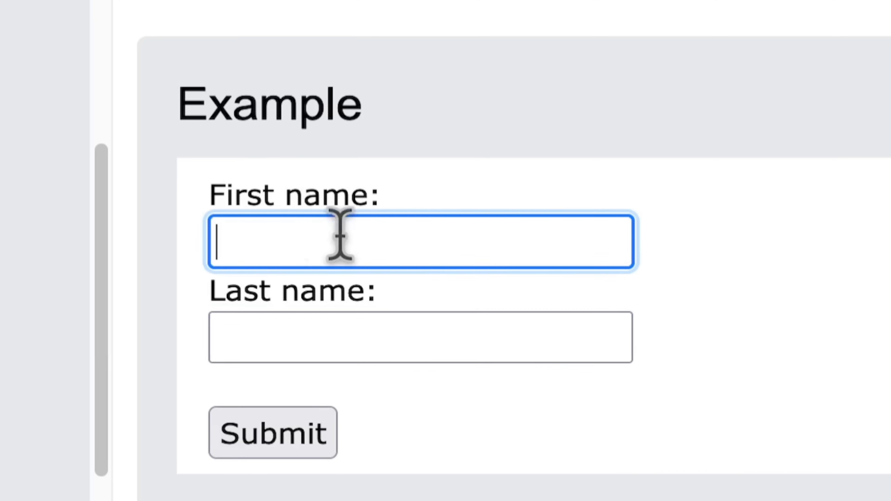
pyautogui.write('Sahand')
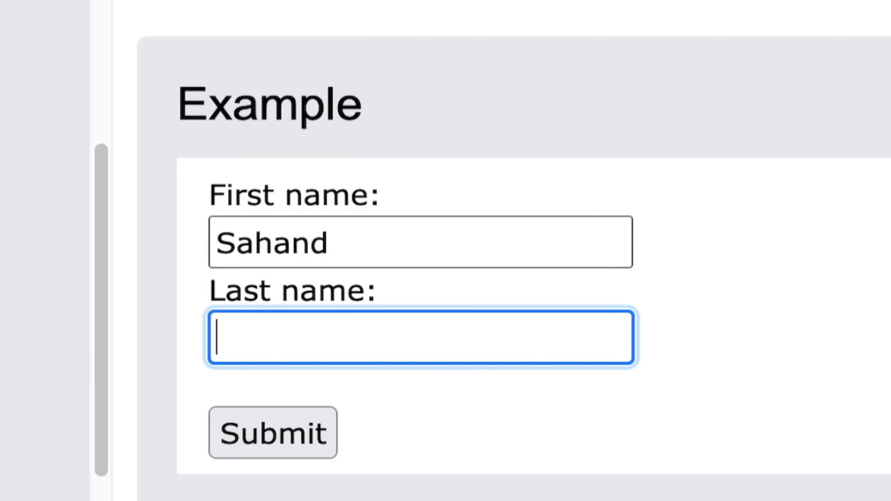
pyautogui.write('Ghavide')
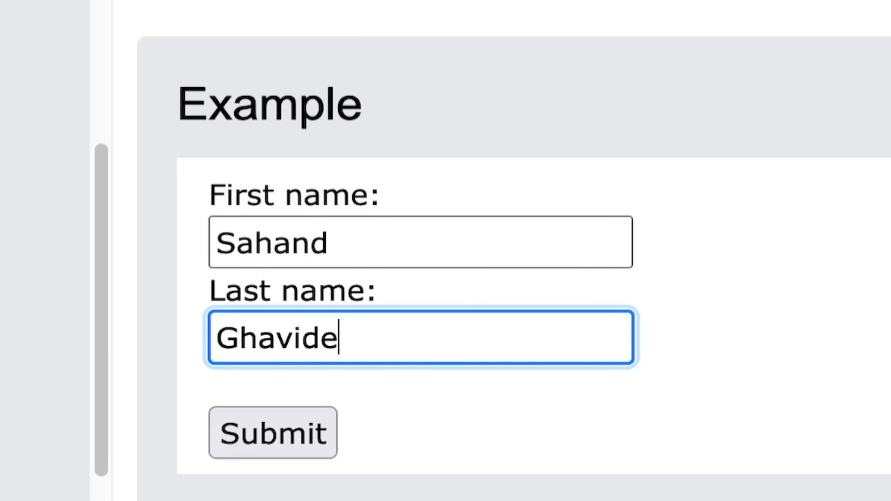
pyautogui.write('l')
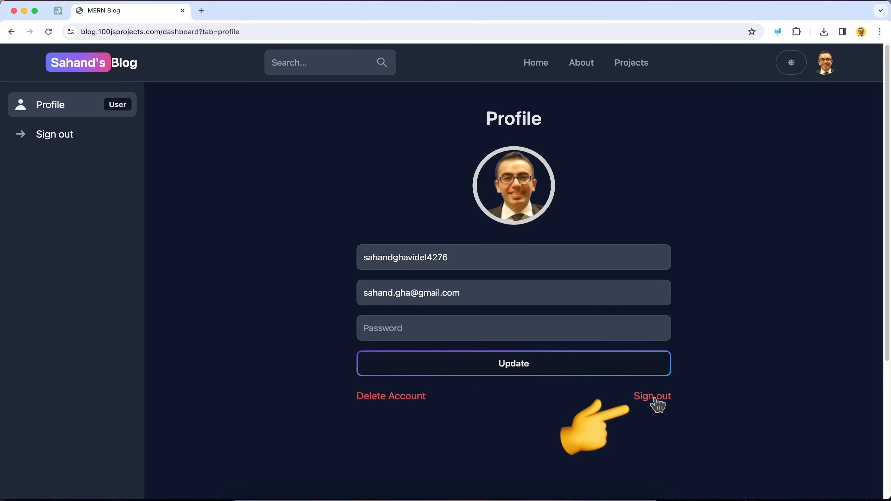
# Sign out of Sahand's Blog so its sign-in page appears
pyautogui.click(651, 396)
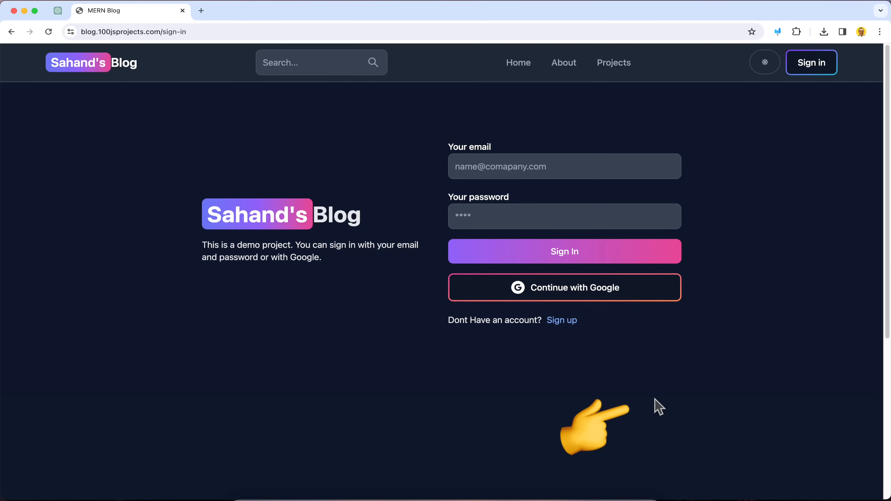